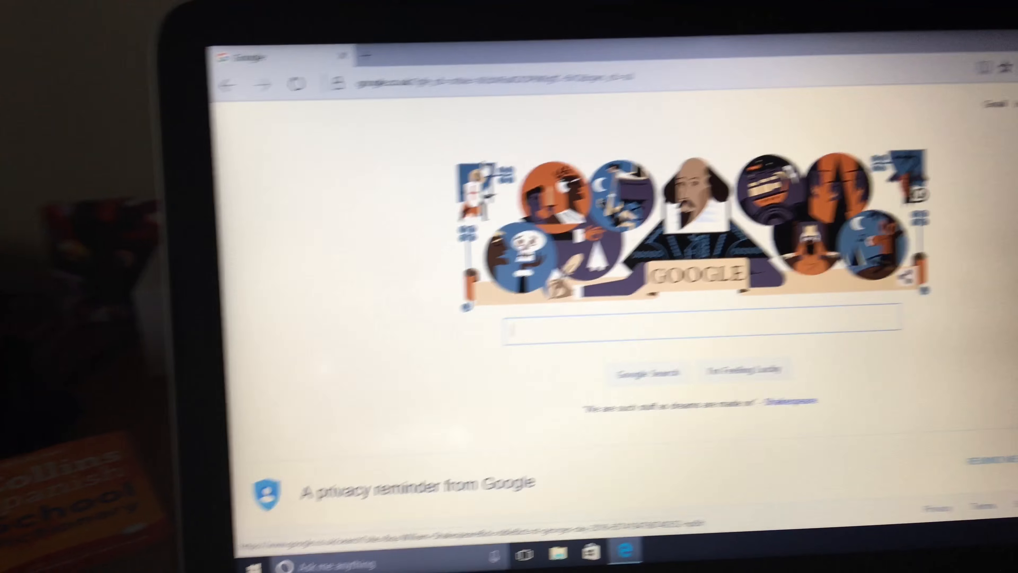
# Search Google for 'ninite' in Edge to bring up the results.
pyautogui.write('ninite')
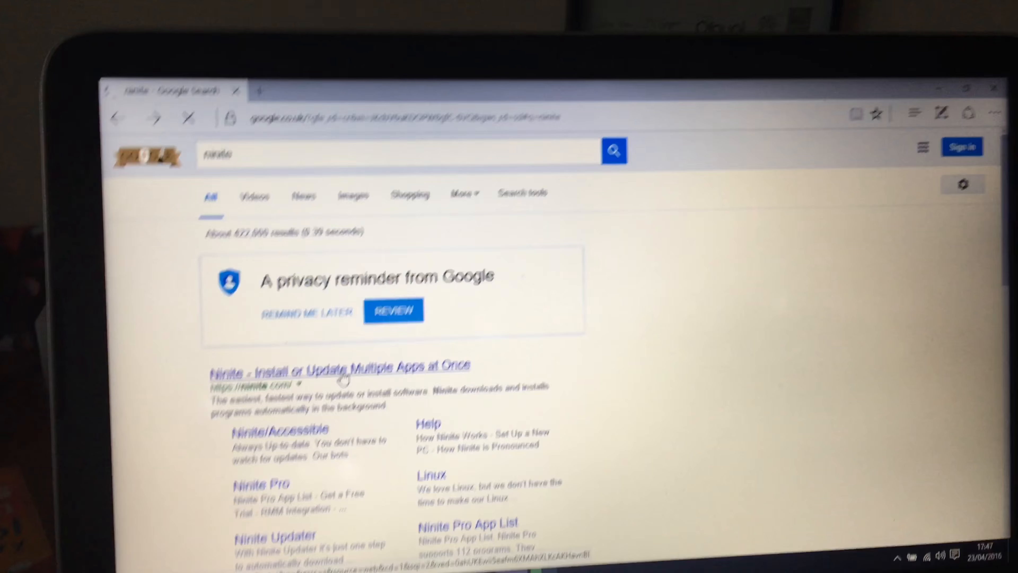
# Open the Ninite site and tick Firefox, VLC, Java 8, FileZilla, Notepad++ and JDK 8.
pyautogui.click(340, 365)
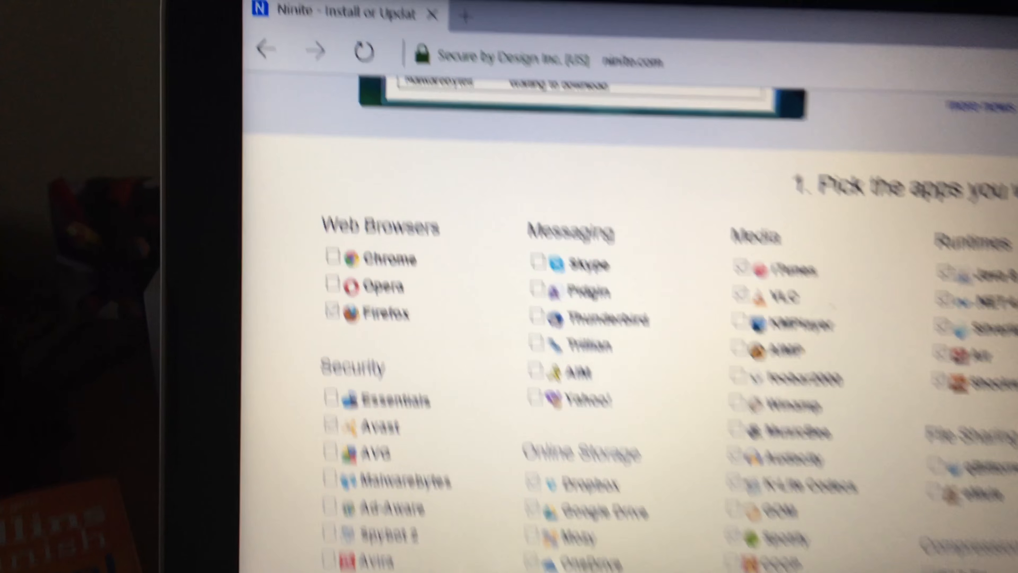
pyautogui.scroll(-3)
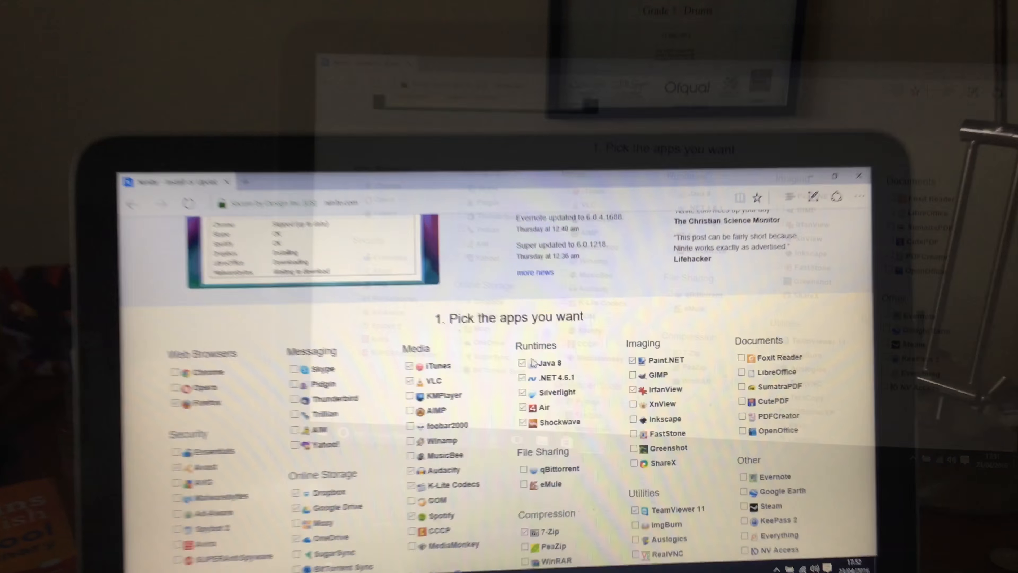
pyautogui.scroll(-3)
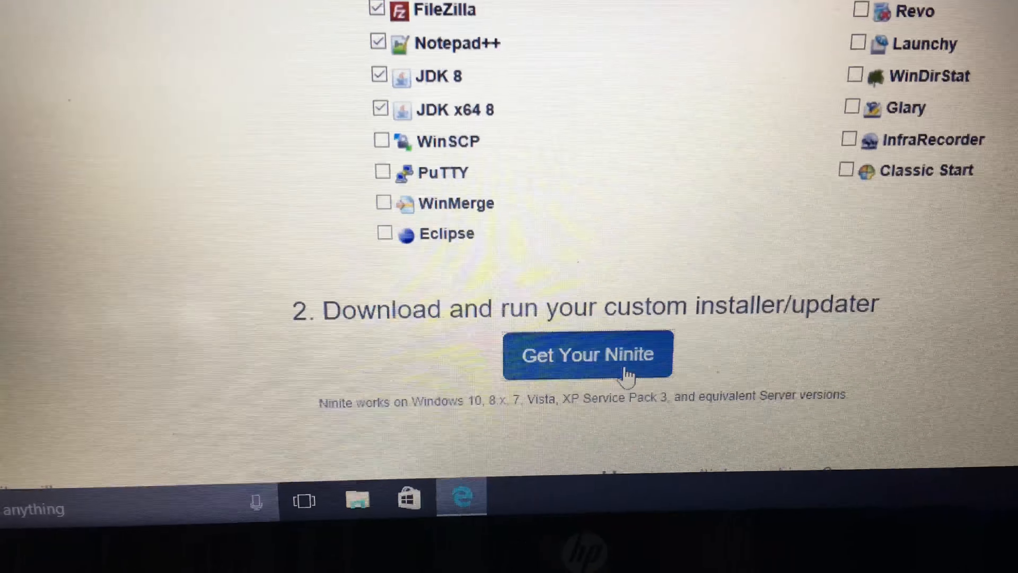
# Download the custom Ninite installer and let it start installing Firefox and the rest.
pyautogui.click(588, 354)
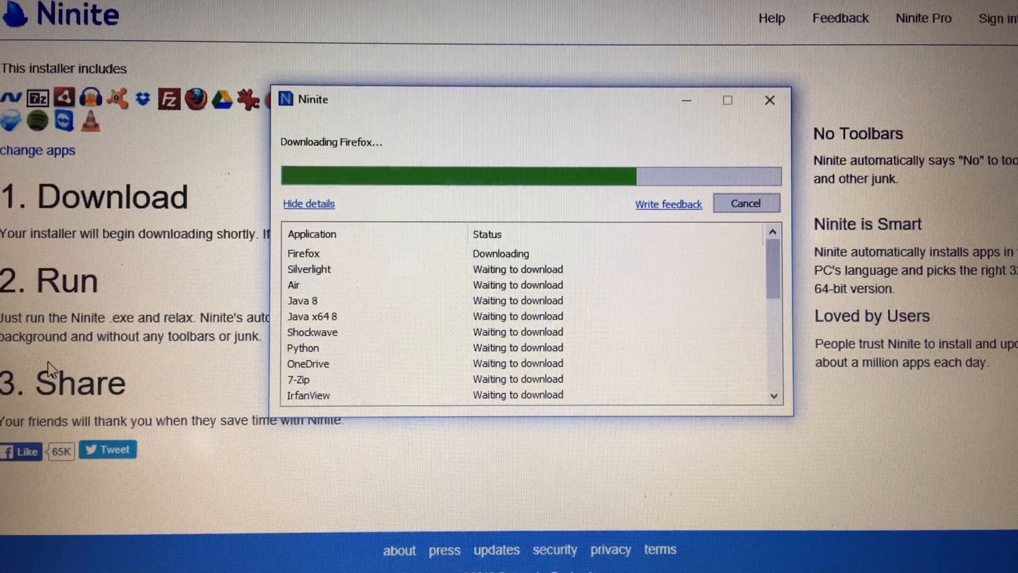
pyautogui.moveTo(132, 353)
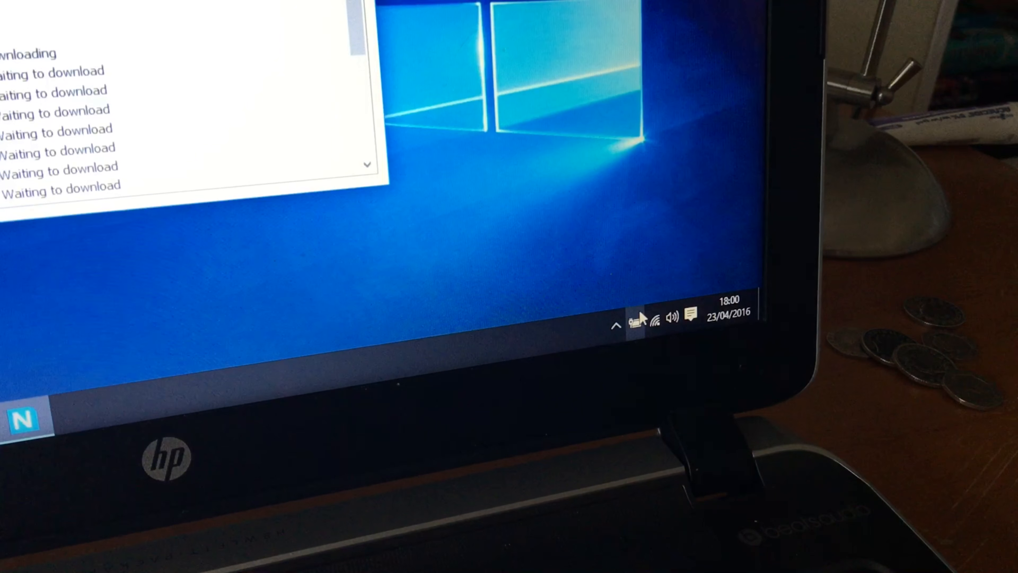
pyautogui.moveTo(635, 321)
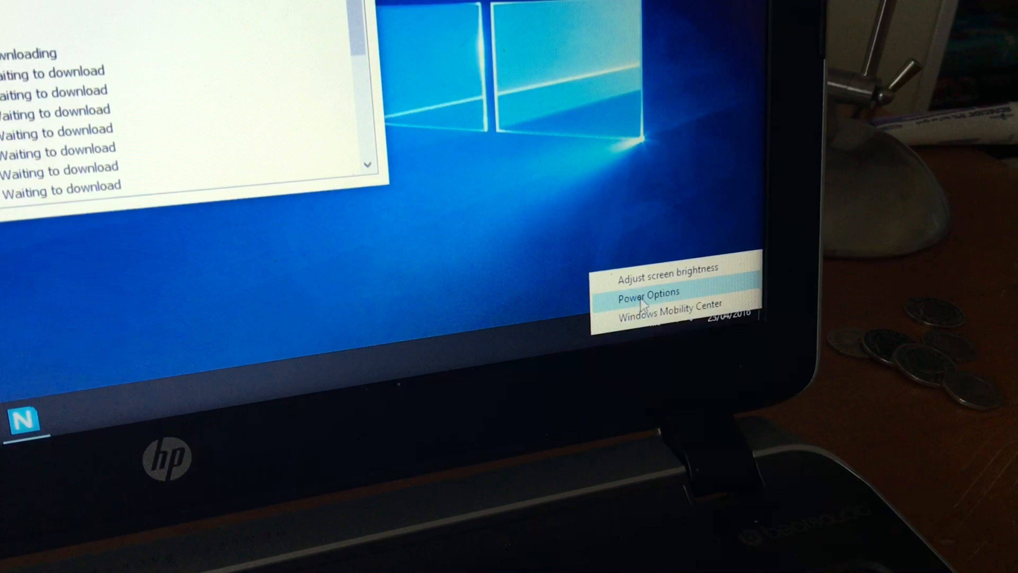
# Create 'Uploading Video Power Plan' with short timeouts and lower on-battery brightness.
pyautogui.click(669, 269)
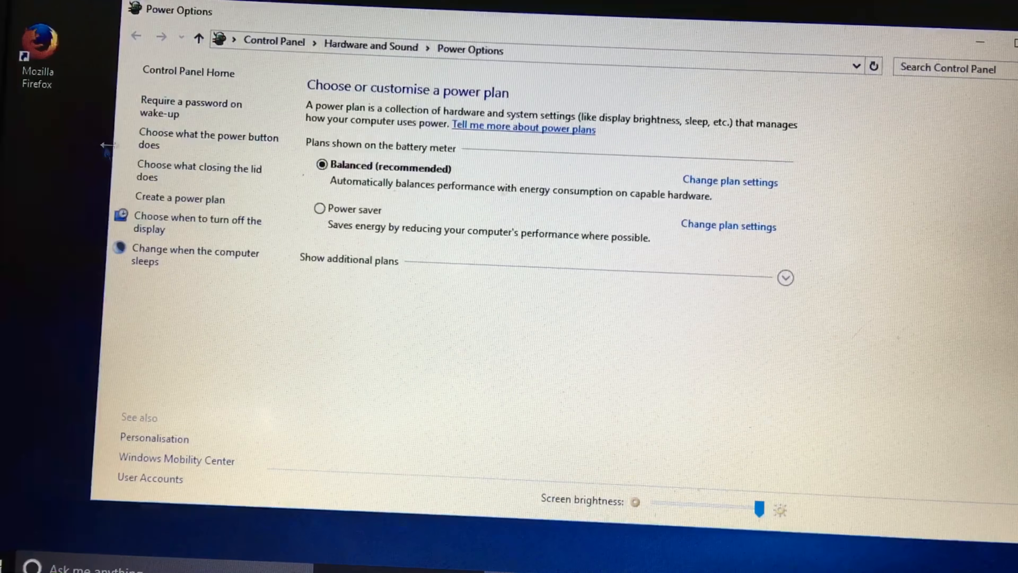
pyautogui.click(180, 199)
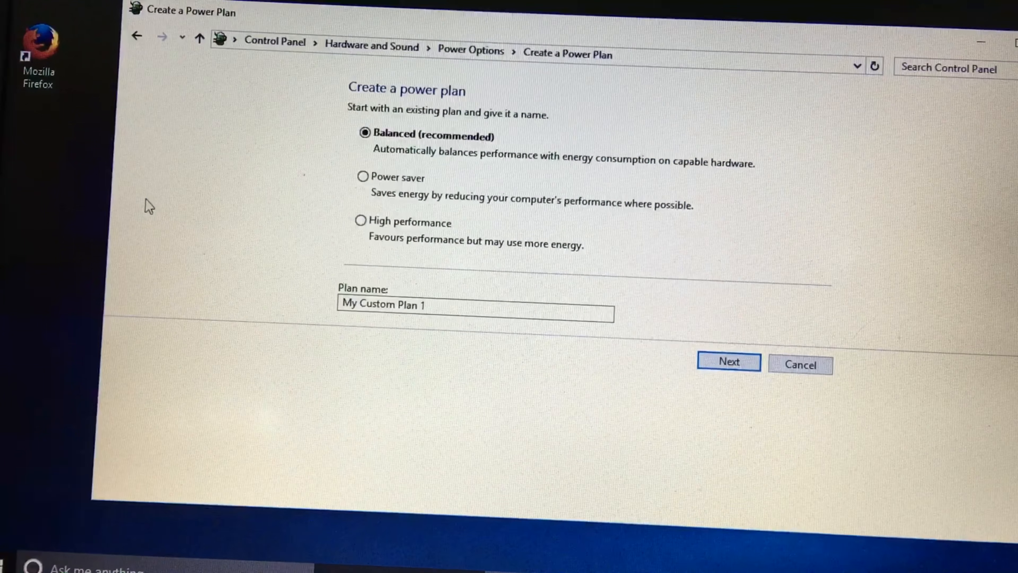
pyautogui.click(727, 362)
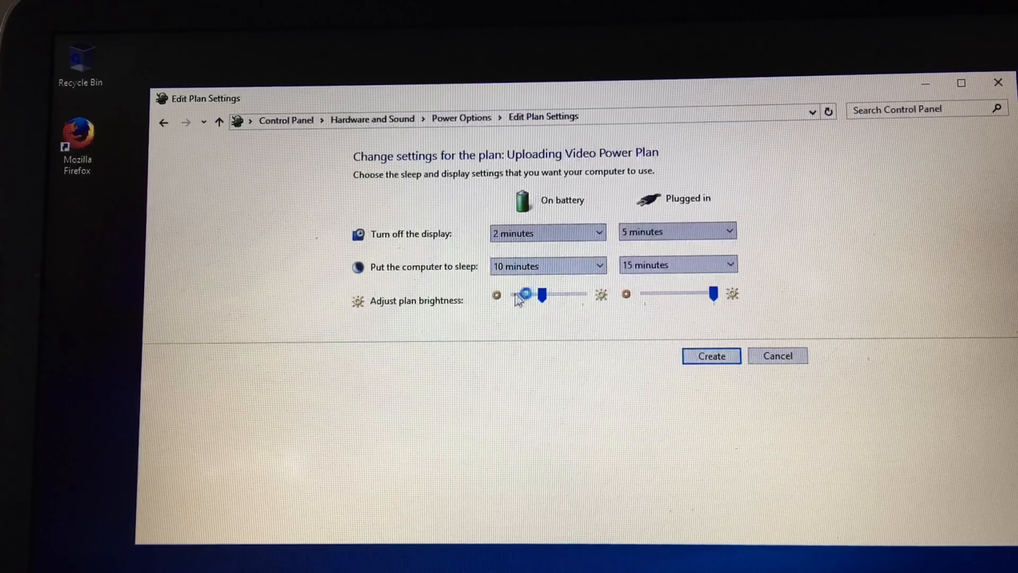
pyautogui.click(777, 355)
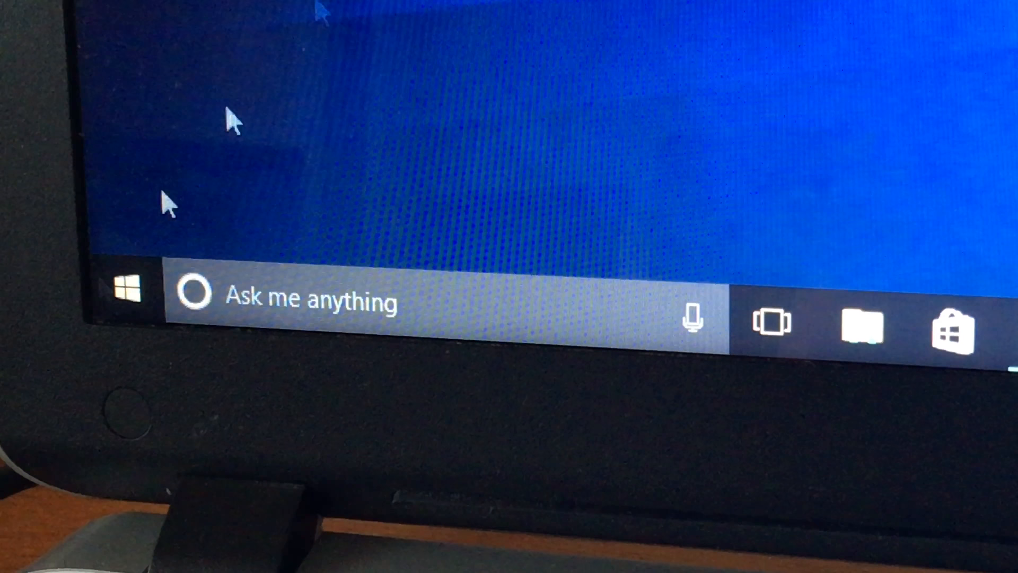
# In Personalisation, choose a red accent colour and Windows spotlight for the lock screen.
pyautogui.click(127, 299)
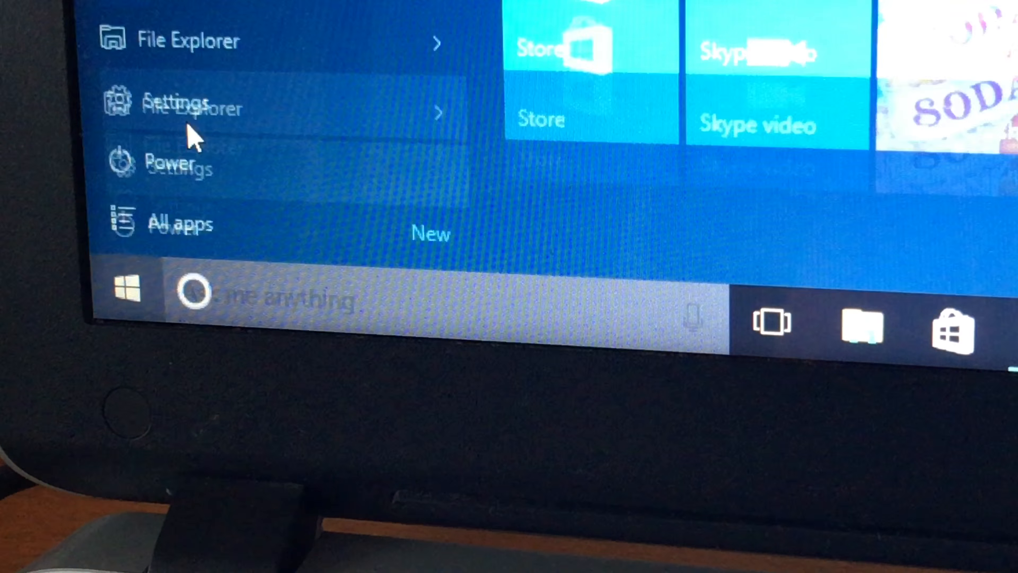
pyautogui.click(181, 104)
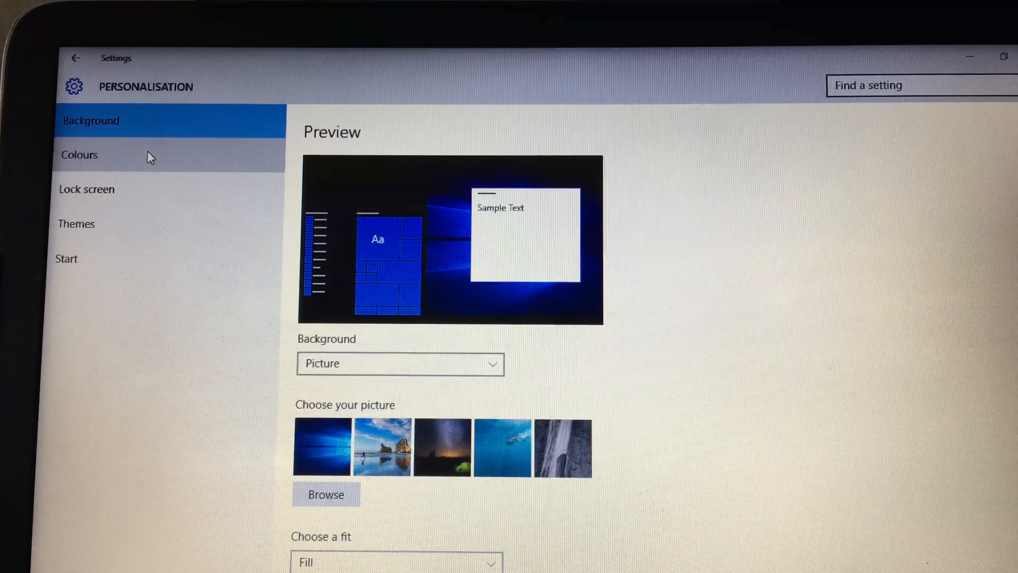
pyautogui.click(79, 155)
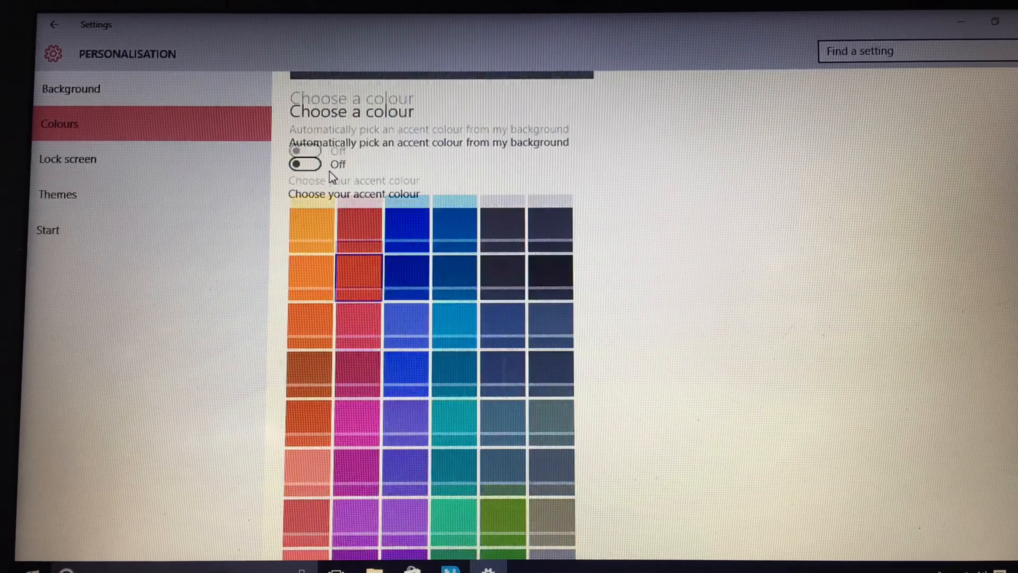
pyautogui.click(67, 159)
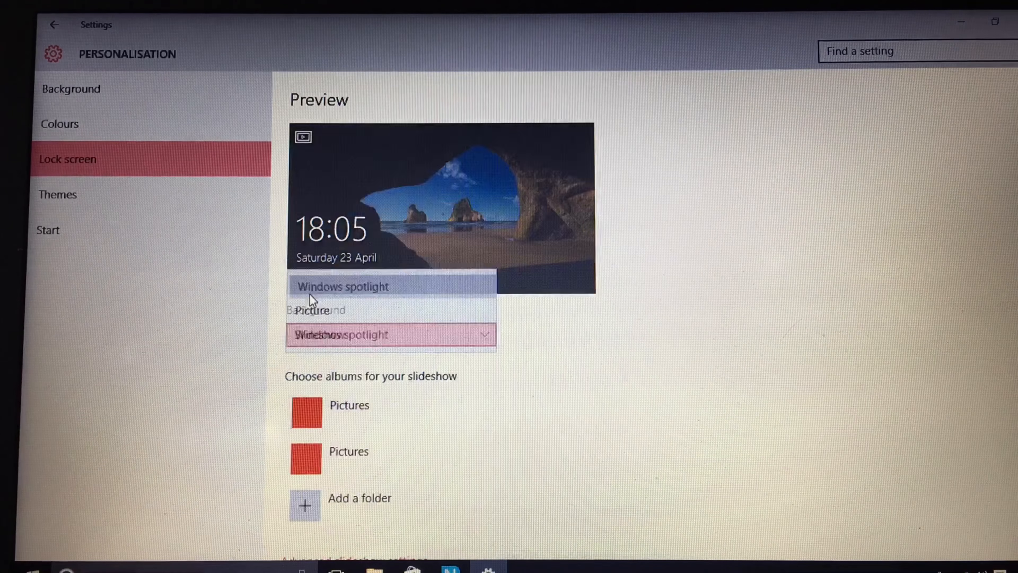
pyautogui.click(57, 194)
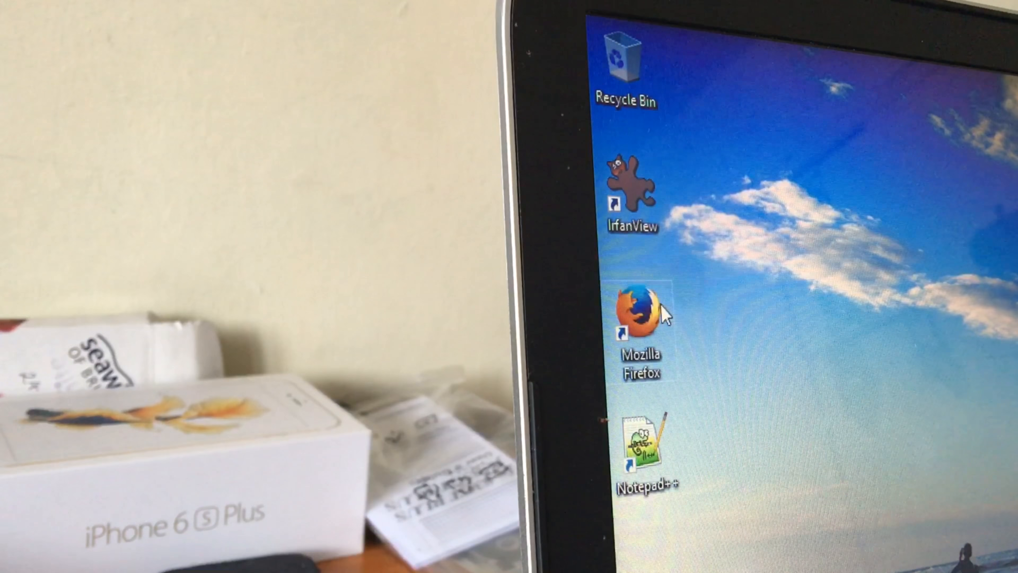
# Give the Firefox desktop shortcut a different icon, granting administrator permission.
pyautogui.rightClick(635, 312)
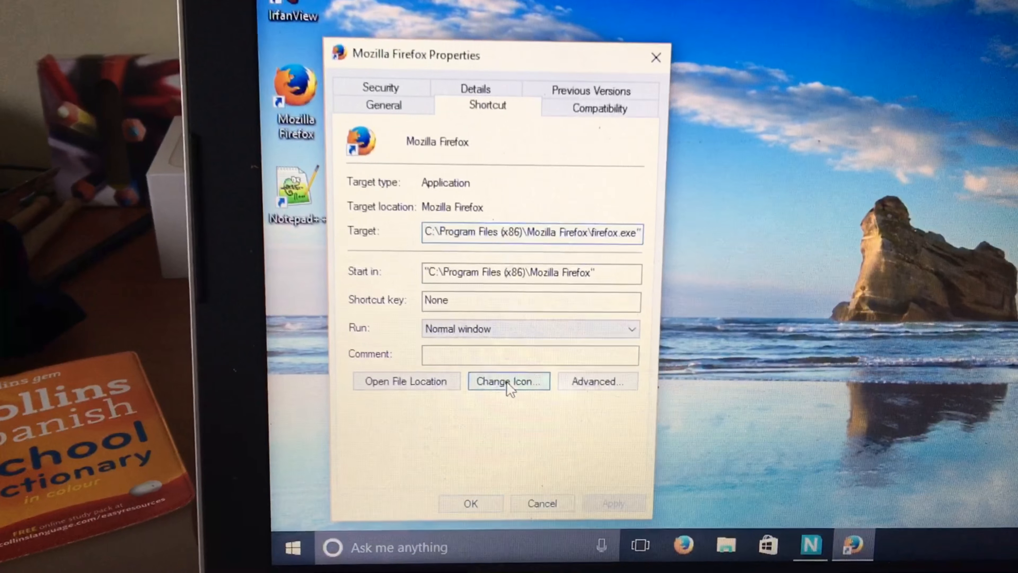
pyautogui.click(508, 382)
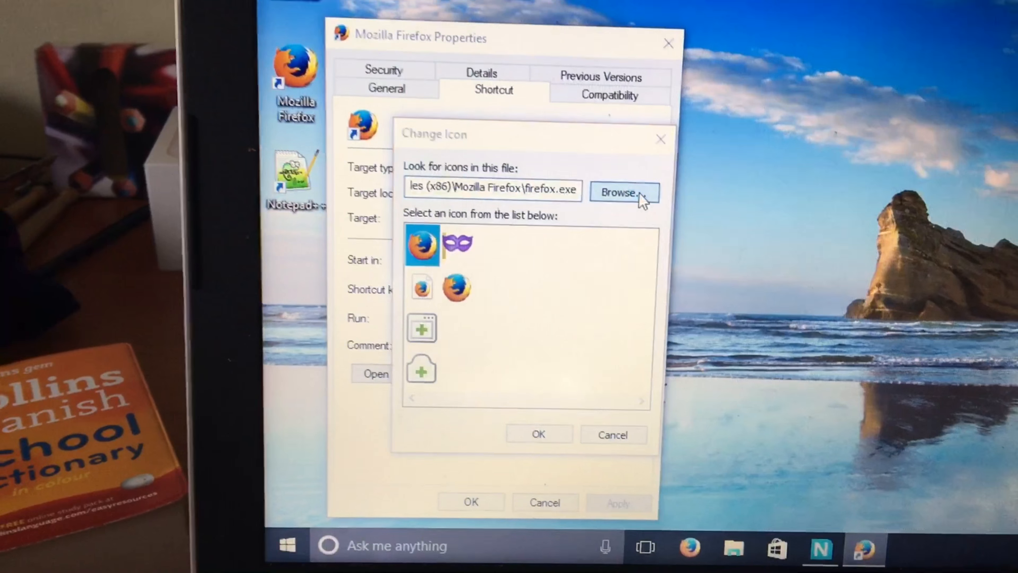
pyautogui.click(623, 191)
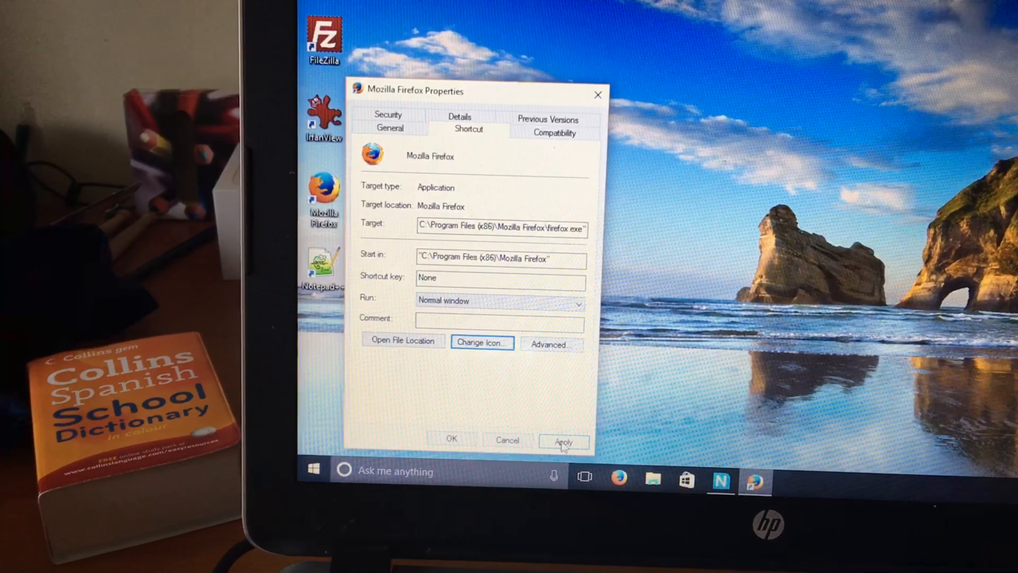
pyautogui.click(563, 440)
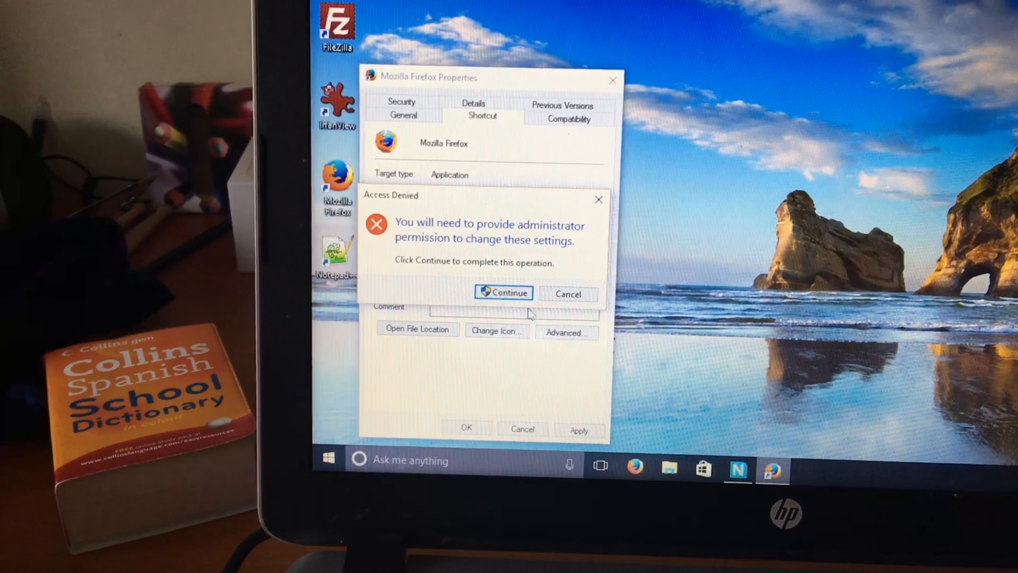
pyautogui.click(503, 292)
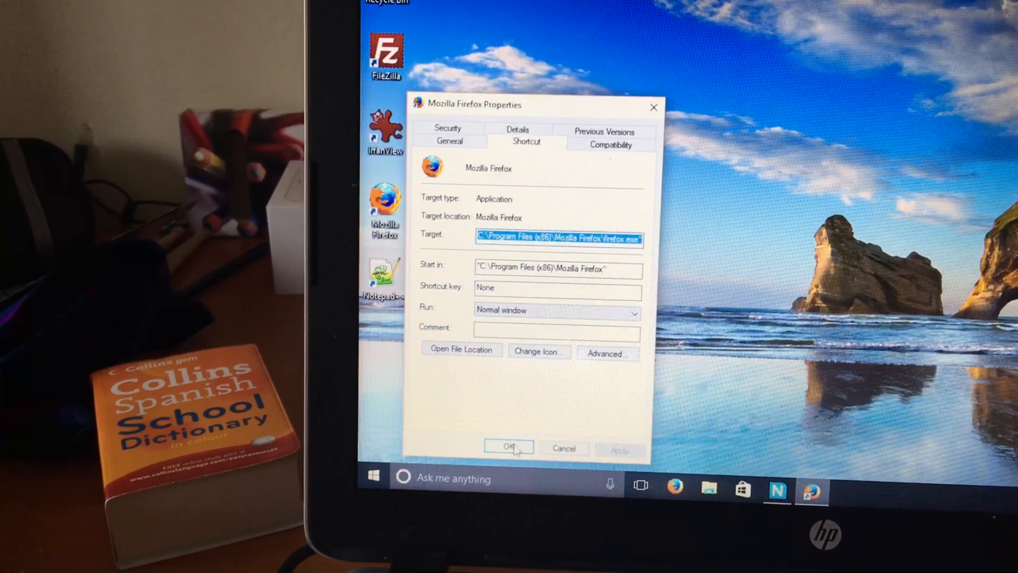
# Give the IrfanView shortcut a new icon via Properties, granting administrator permission.
pyautogui.click(509, 447)
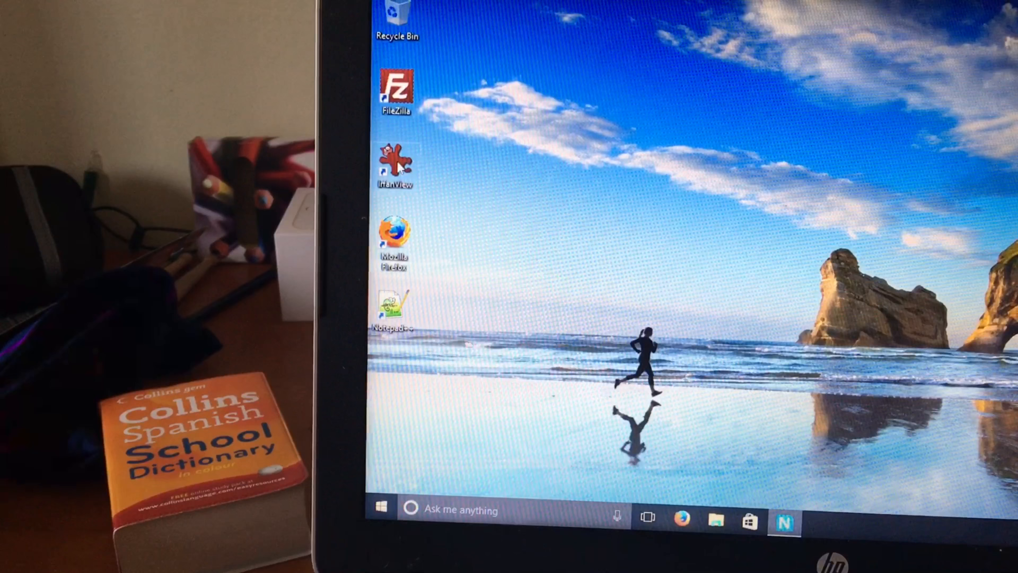
pyautogui.rightClick(396, 162)
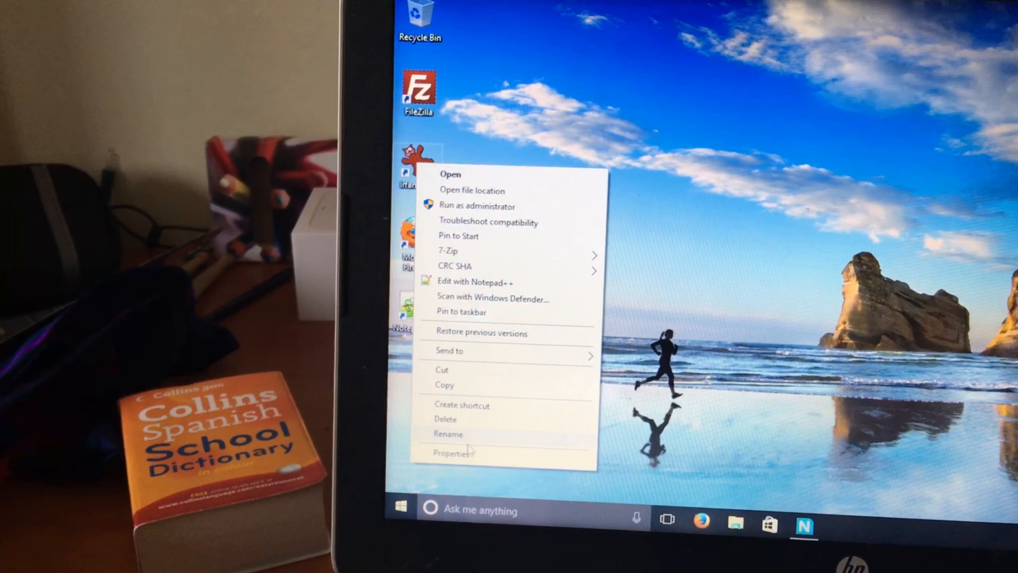
pyautogui.click(452, 453)
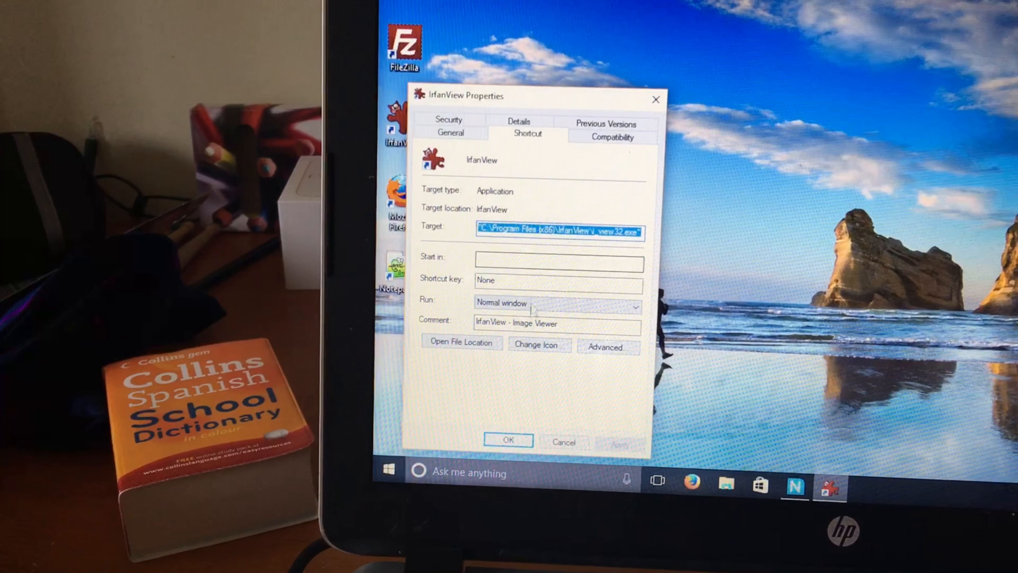
pyautogui.click(538, 345)
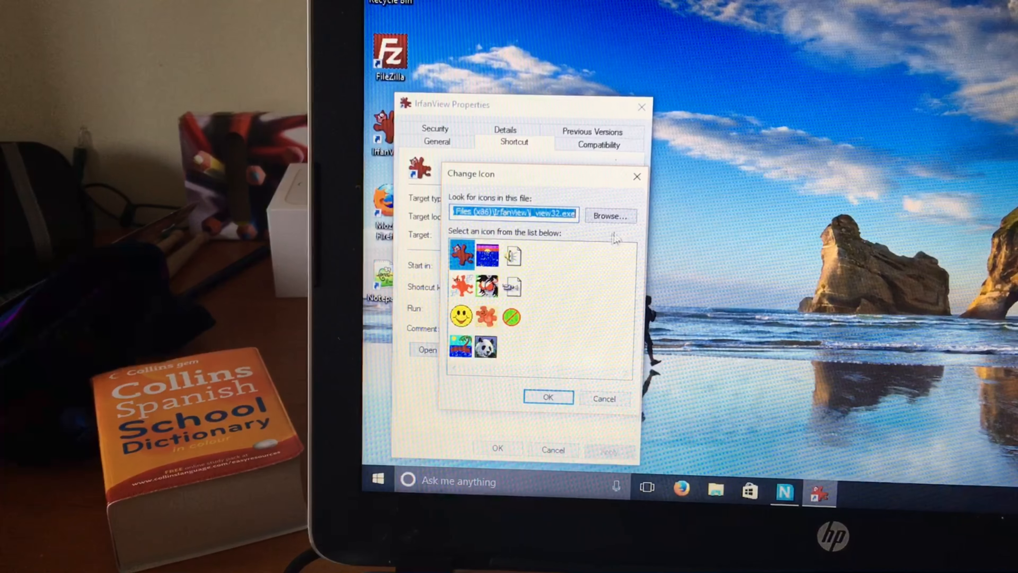
pyautogui.click(608, 215)
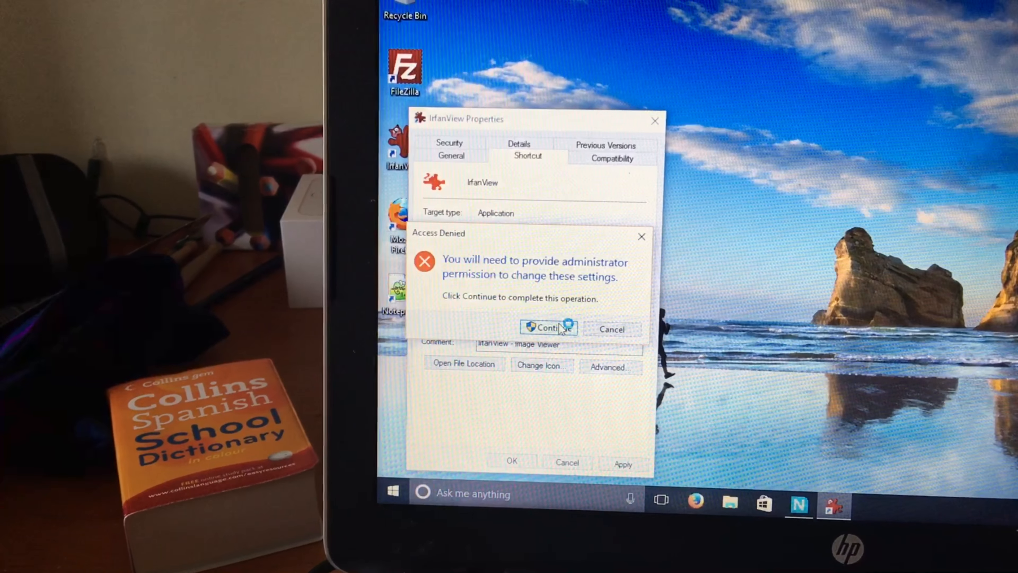
pyautogui.click(548, 328)
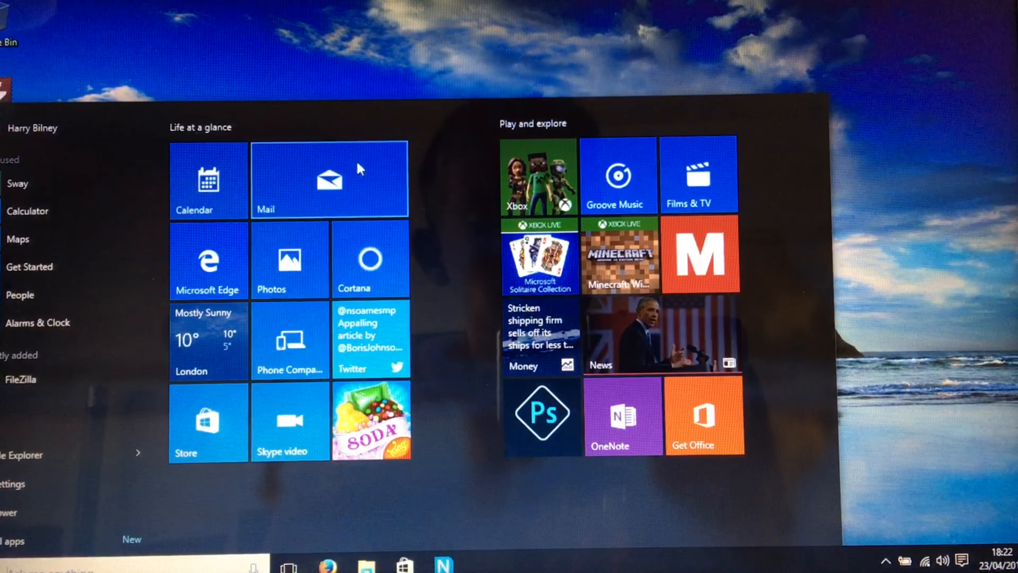
# In Mail, start adding a Google account and enter the Gmail address.
pyautogui.click(329, 179)
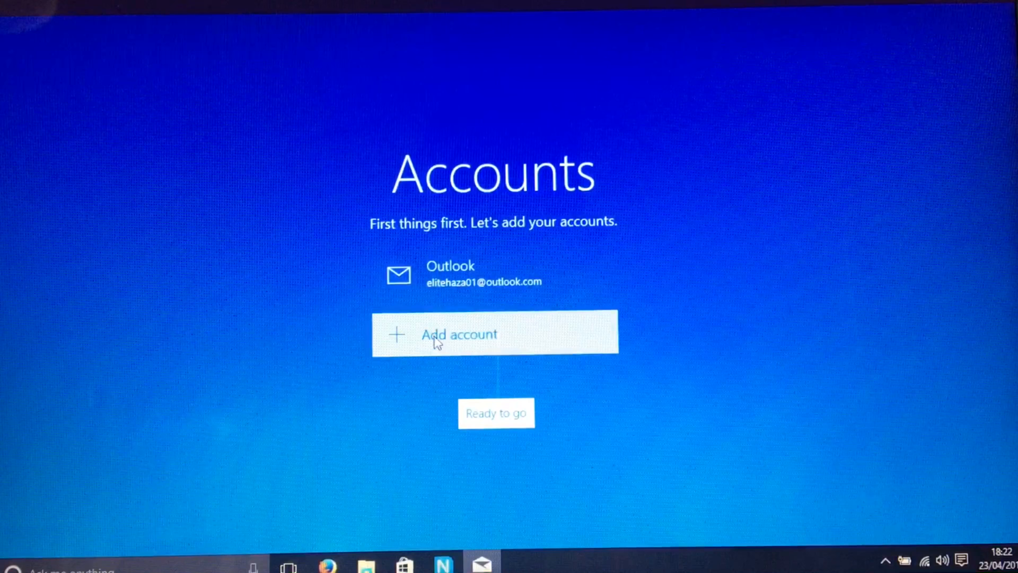
pyautogui.click(459, 334)
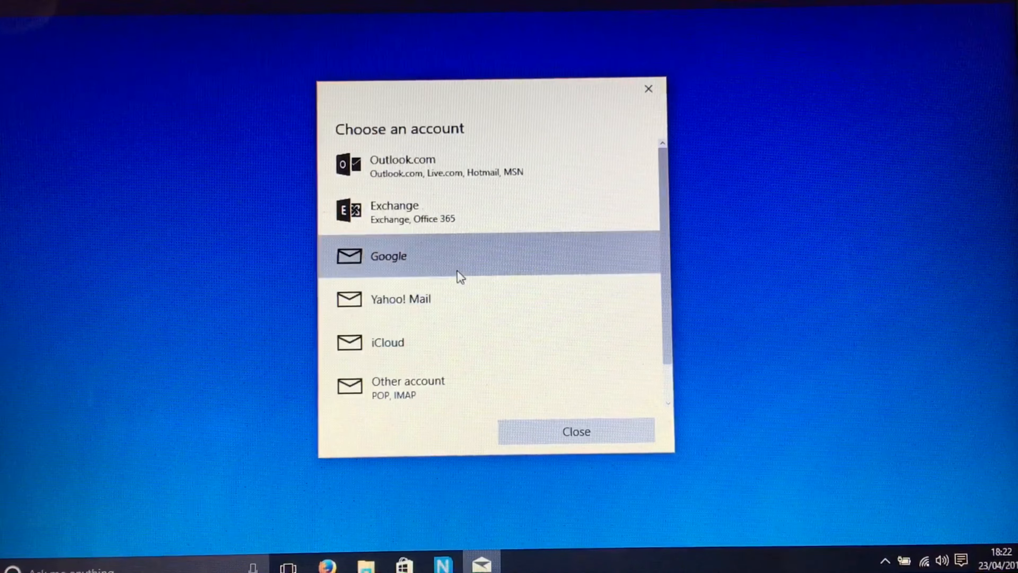
pyautogui.click(389, 256)
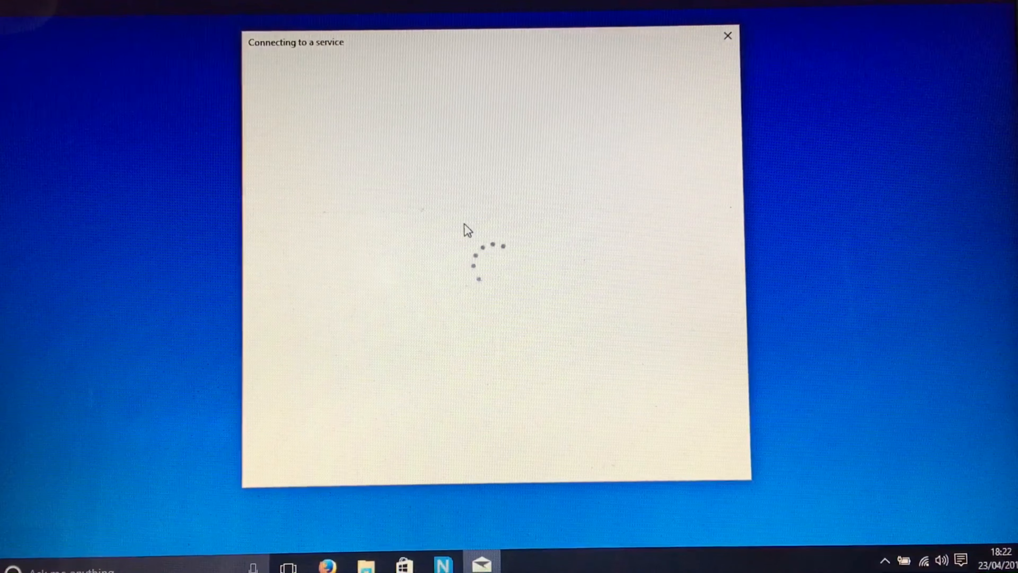
pyautogui.moveTo(439, 294)
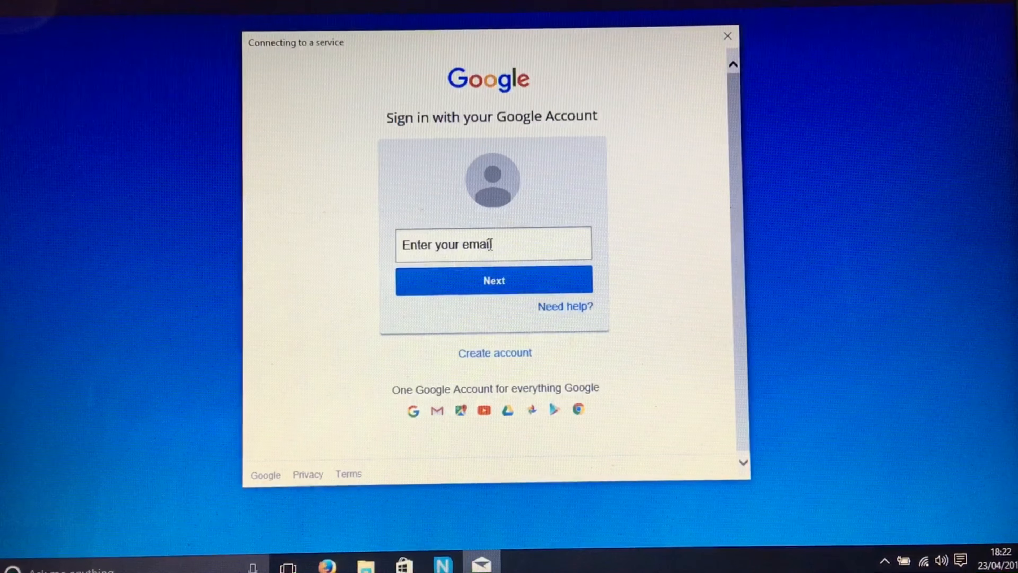
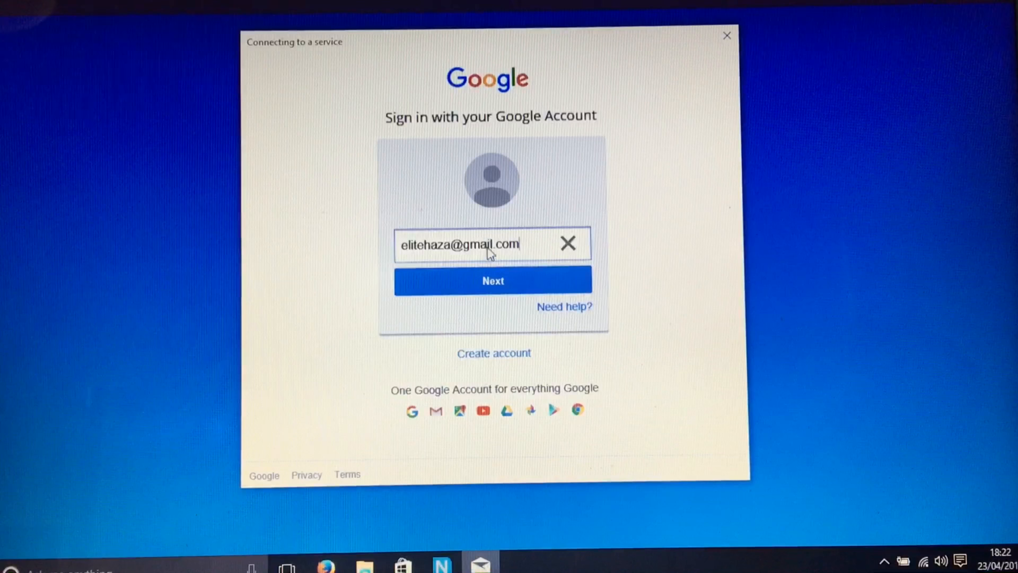
pyautogui.click(492, 281)
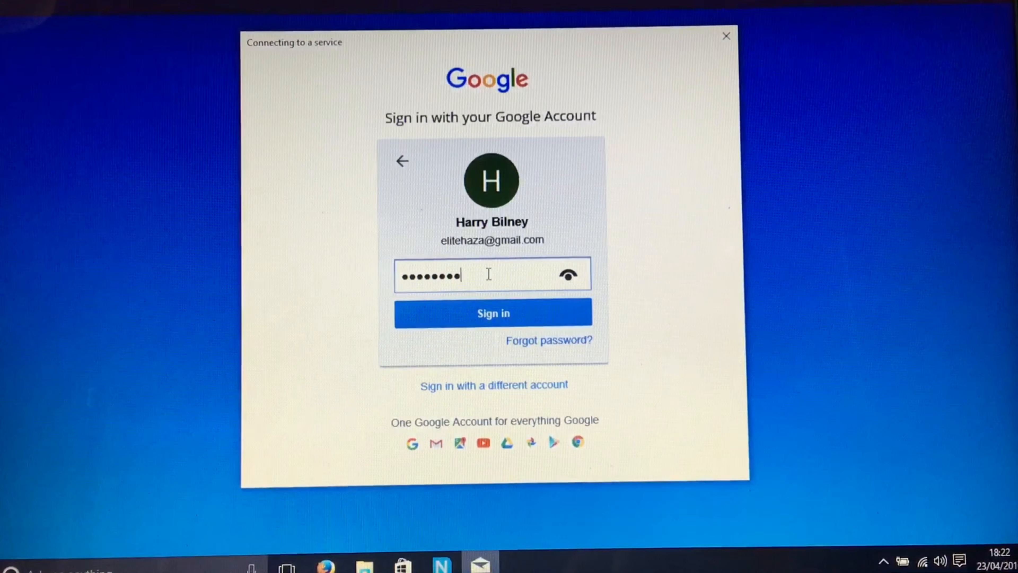
# Sign in, allow Windows access to the Google account and finish the Gmail setup.
pyautogui.click(493, 313)
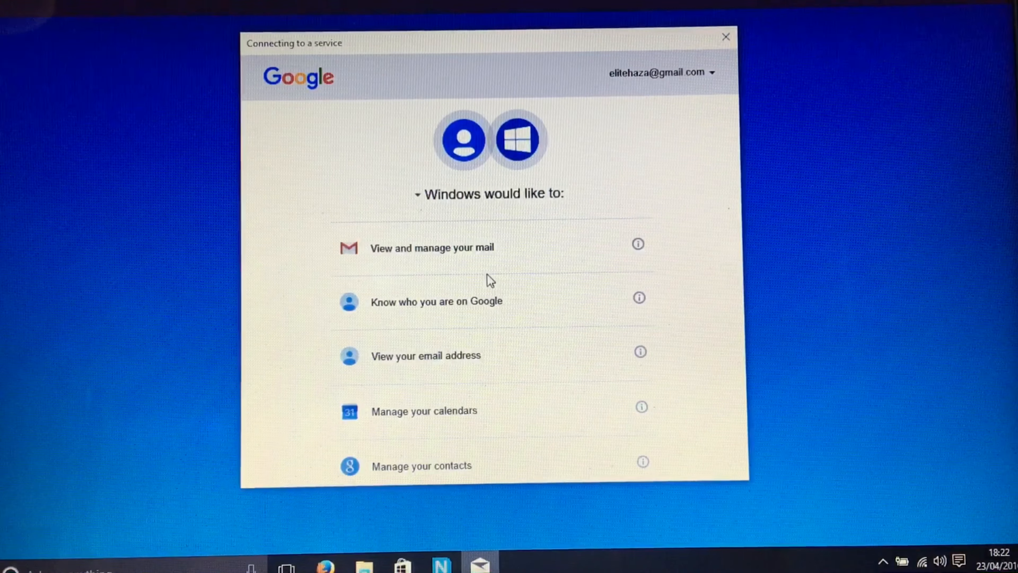
pyautogui.scroll(-3)
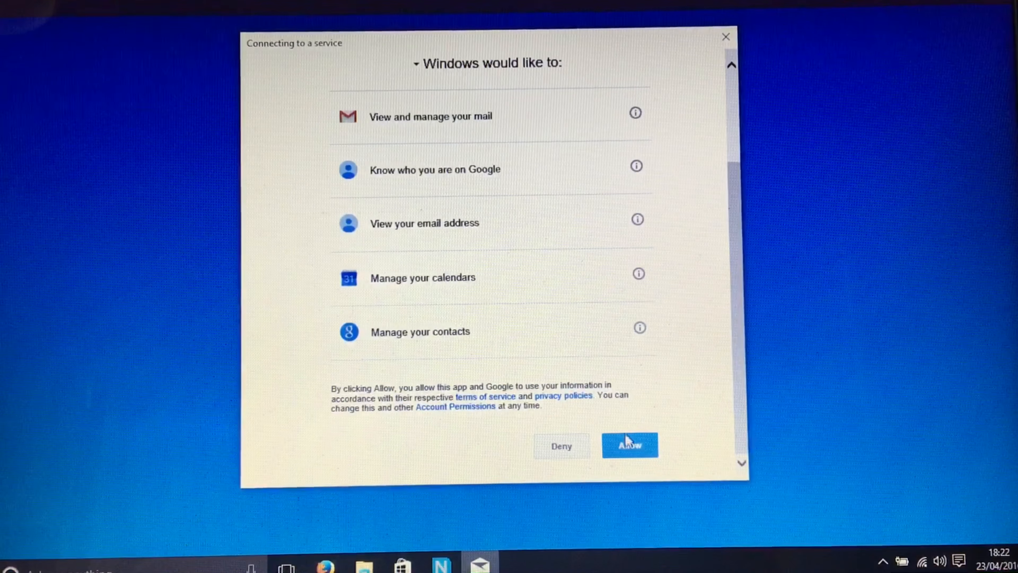
pyautogui.click(628, 445)
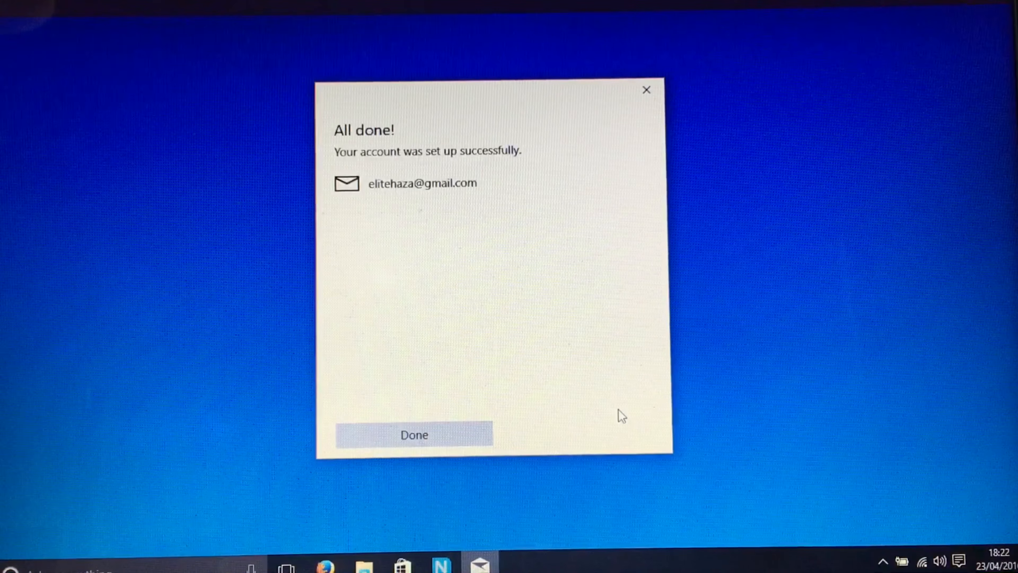
pyautogui.click(414, 434)
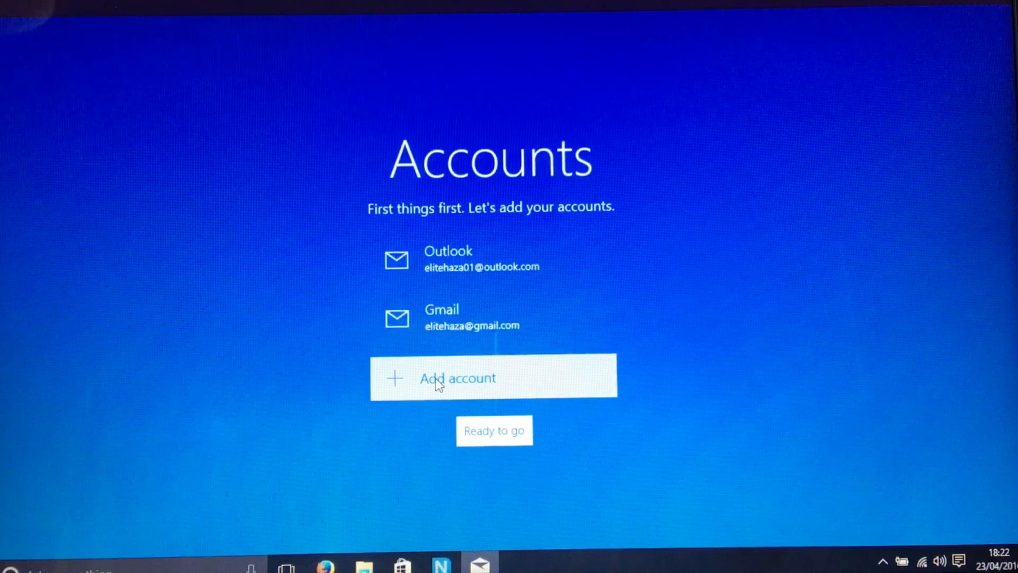
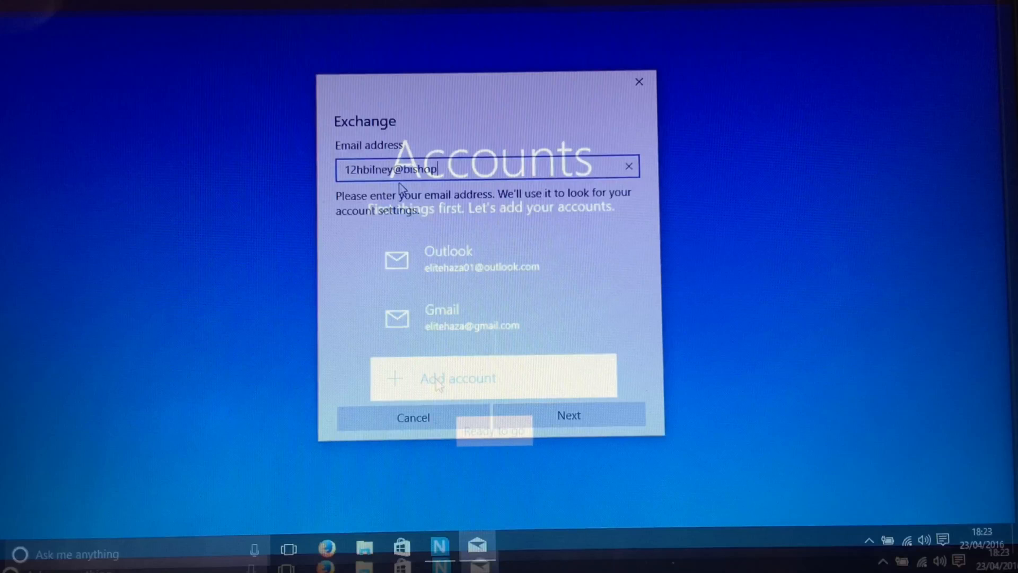
pyautogui.click(567, 415)
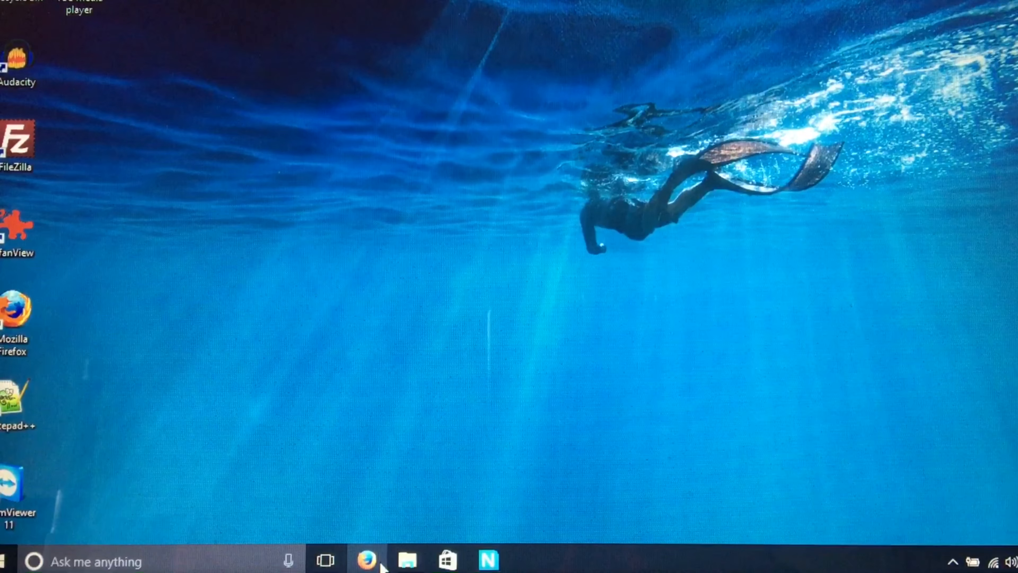
# In Firefox, search 'icloud' and download the iCloud for Windows installer.
pyautogui.click(368, 560)
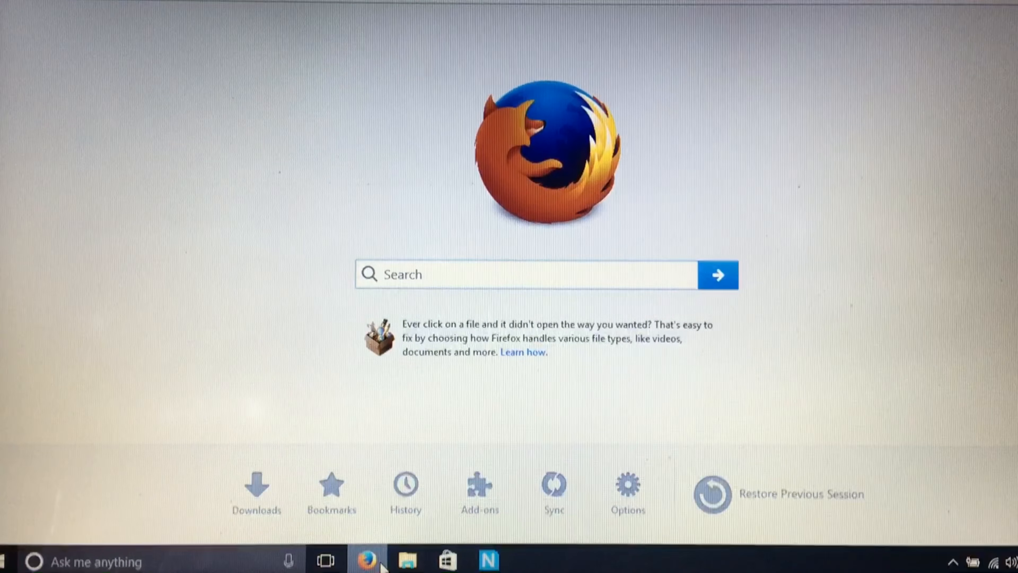
pyautogui.write('icloud')
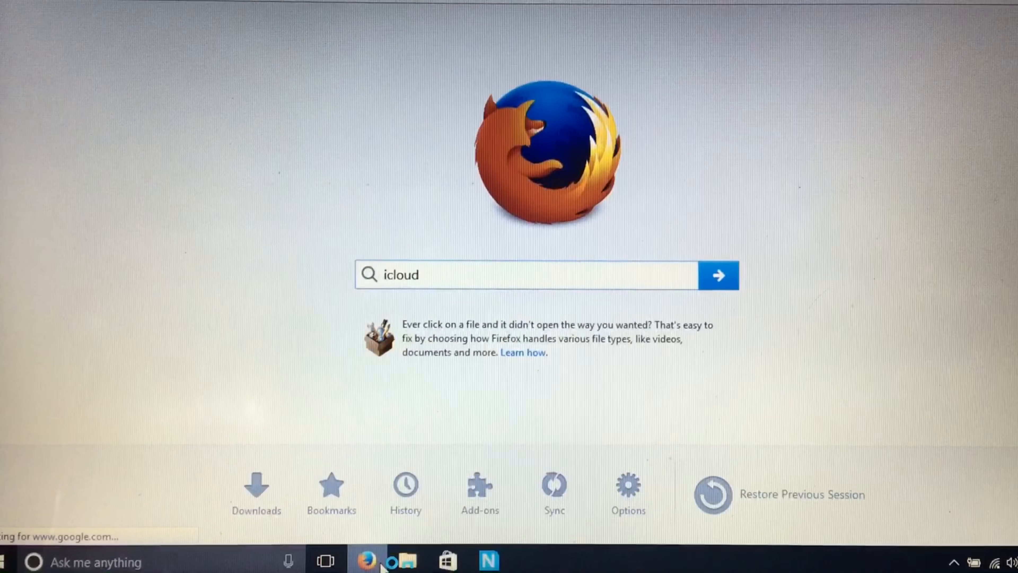
pyautogui.click(719, 275)
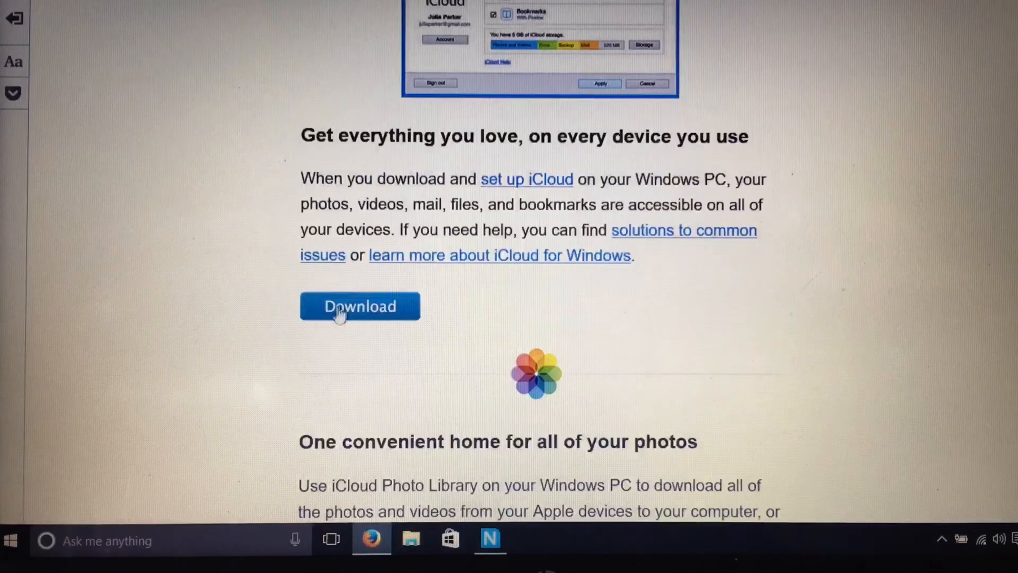
pyautogui.click(360, 306)
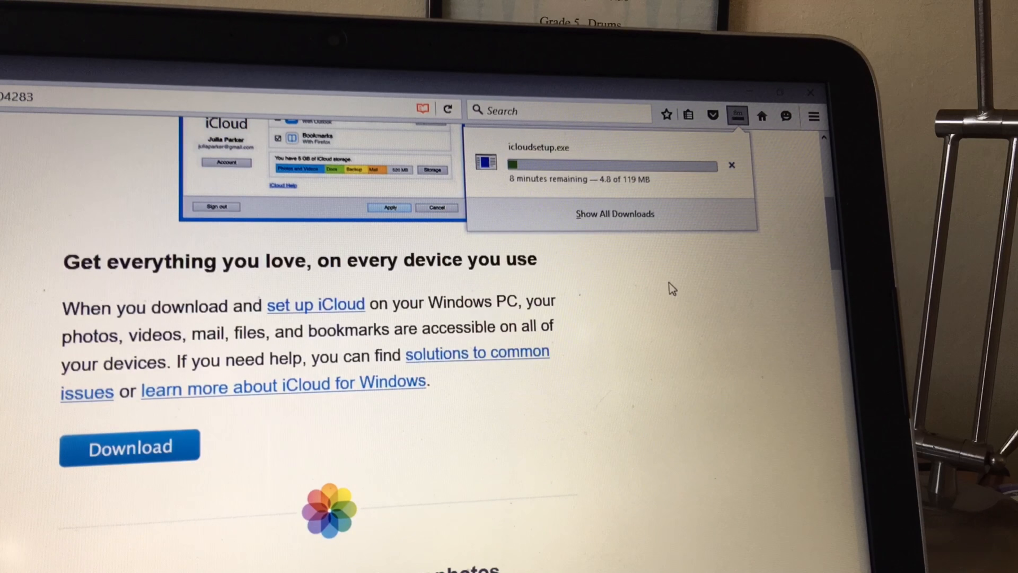